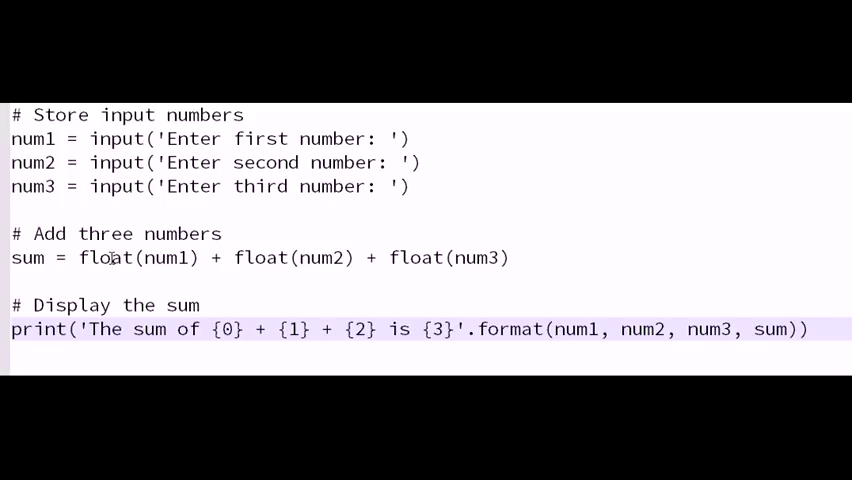
mouse_move(220, 342)
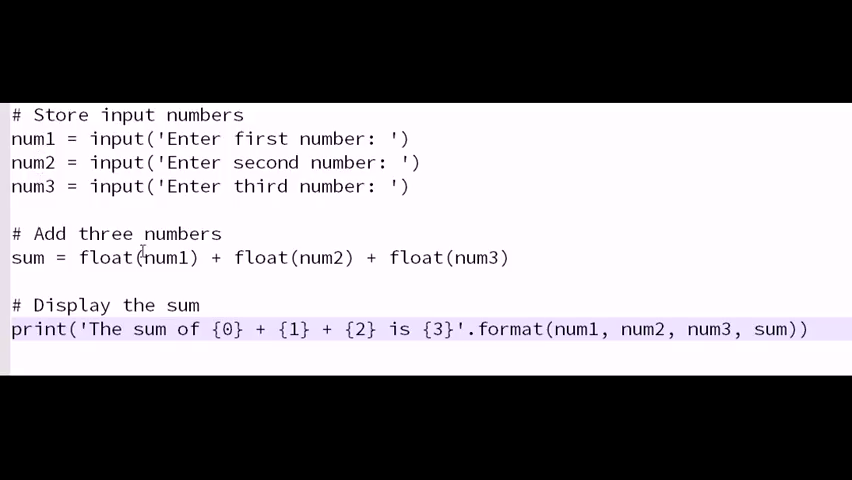
mouse_move(310, 278)
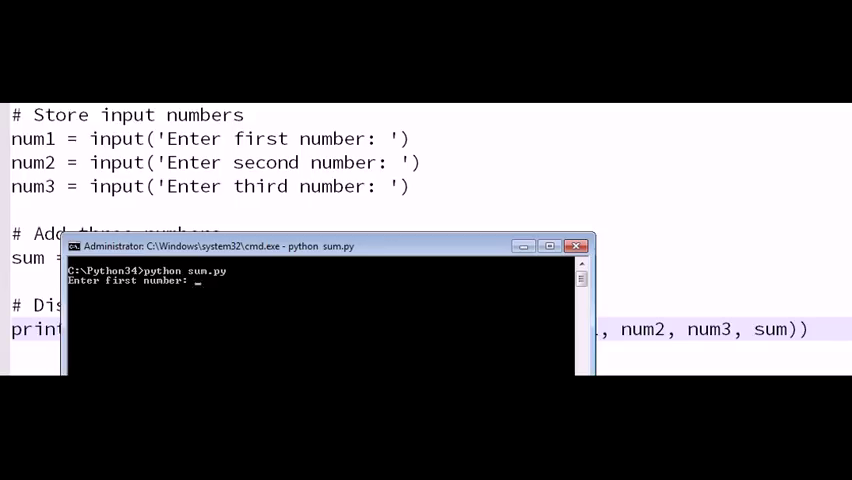
type("10")
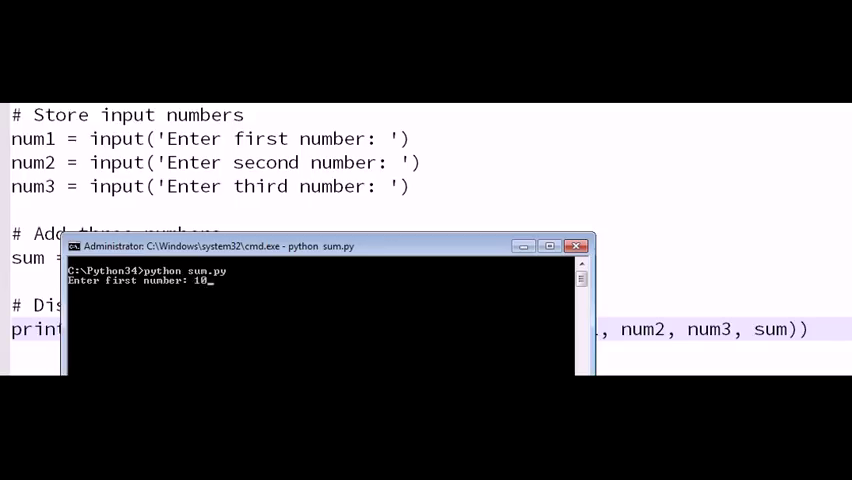
type("20")
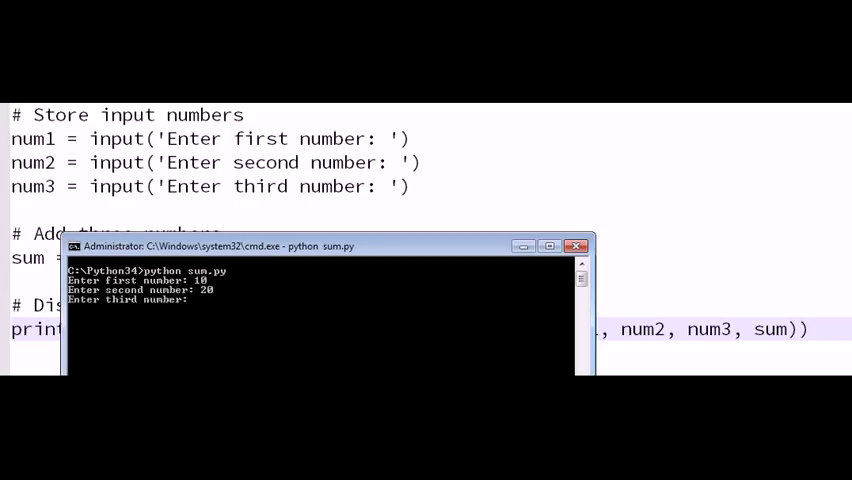
type("30")
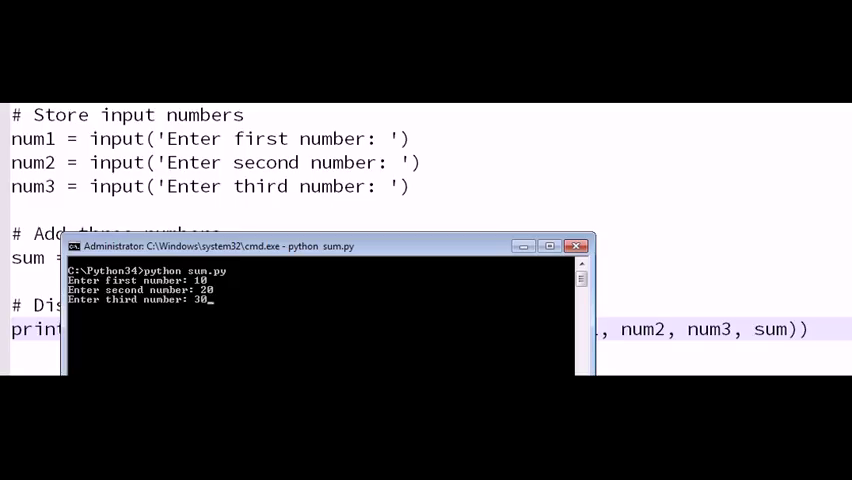